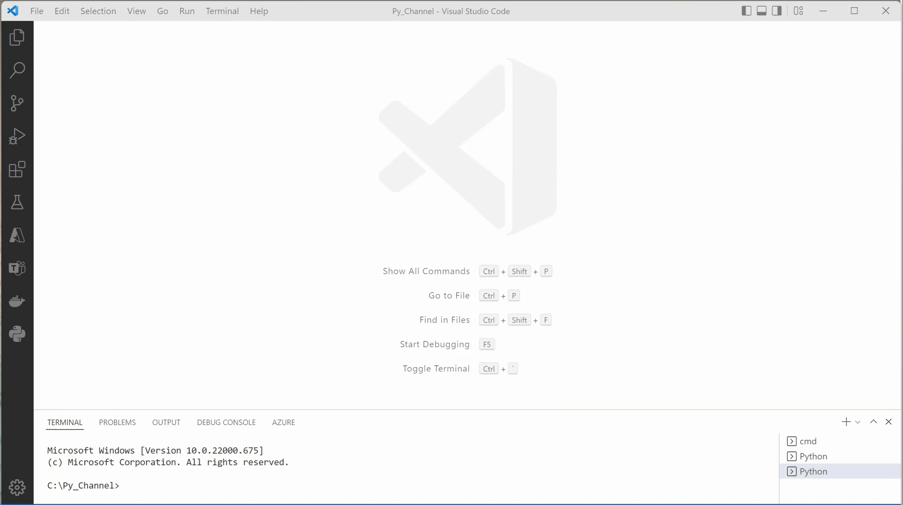
pyautogui.moveTo(360, 116)
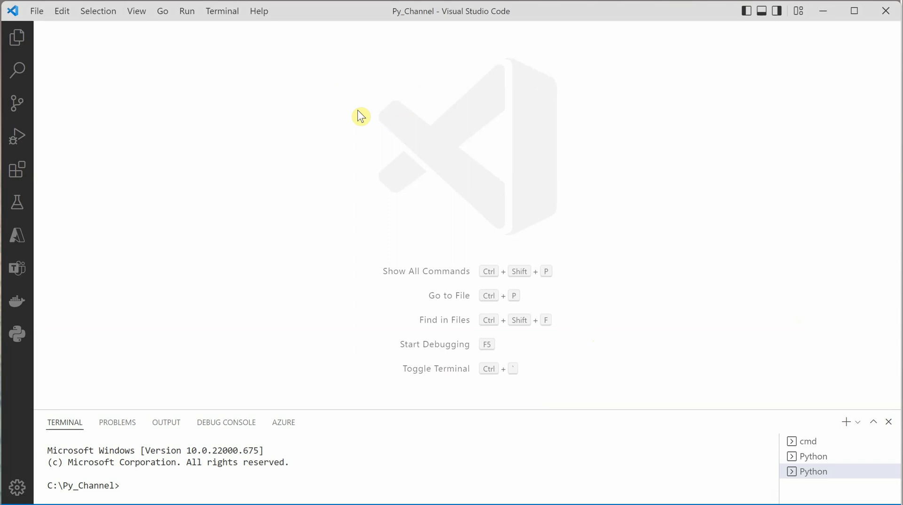
pyautogui.moveTo(36, 11)
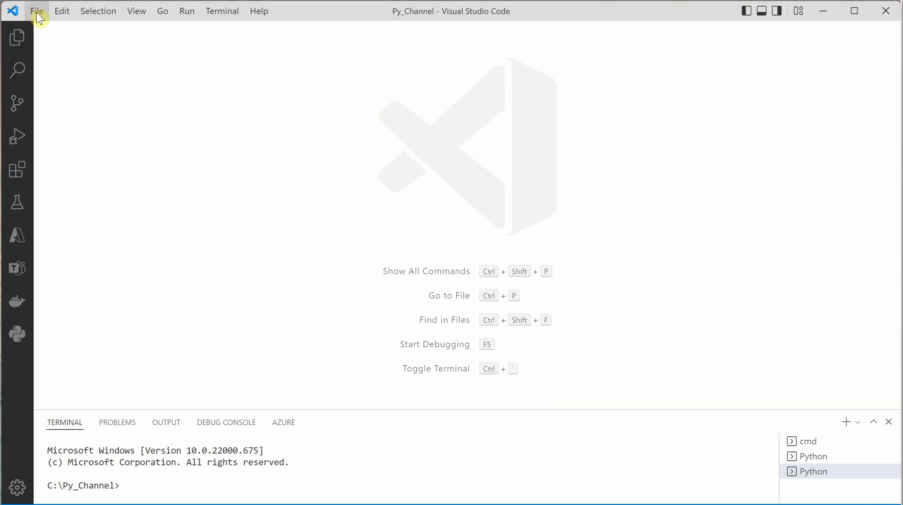
# Create a new untitled Jupyter notebook via File > New File
pyautogui.click(37, 10)
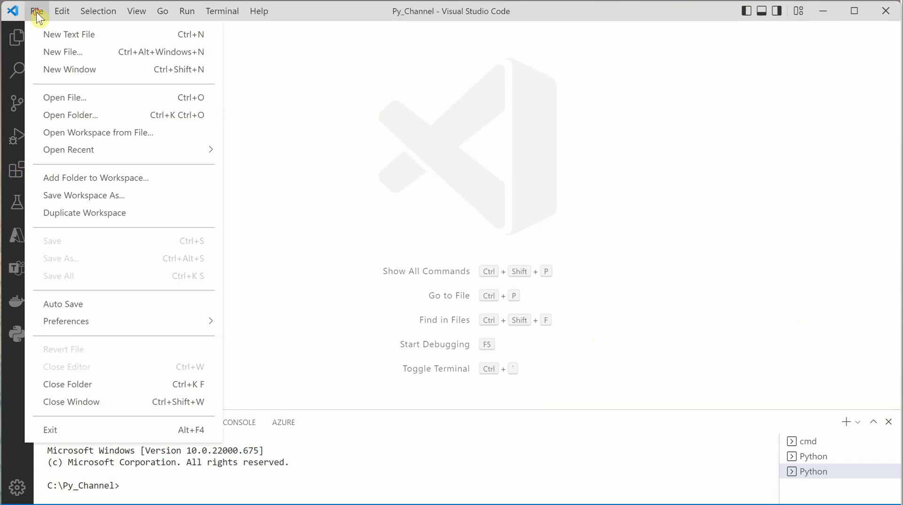
pyautogui.moveTo(62, 52)
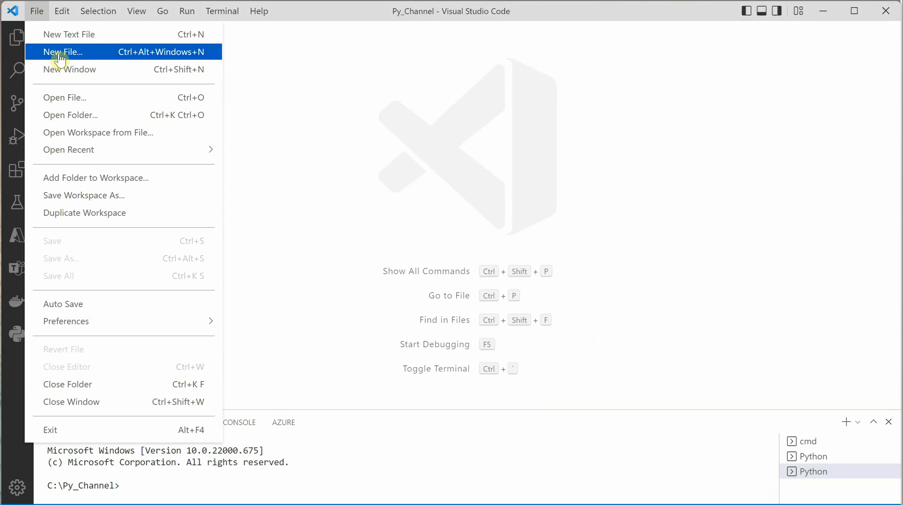
pyautogui.click(62, 52)
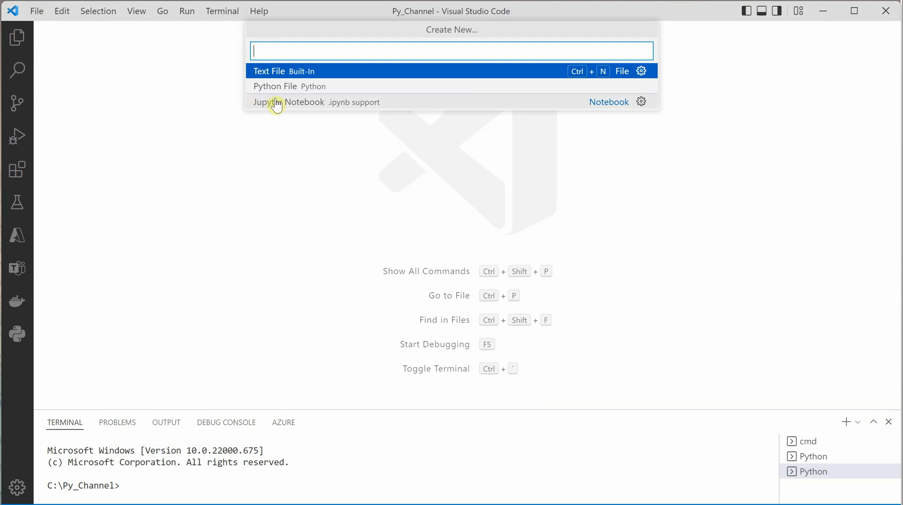
pyautogui.click(288, 102)
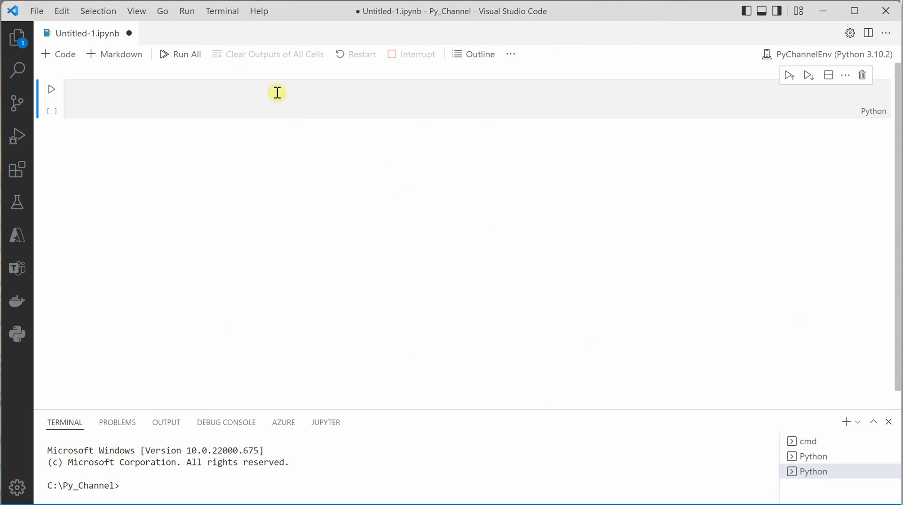
# Enter 'pip install pandas' into the notebook's empty first code cell
pyautogui.click(276, 98)
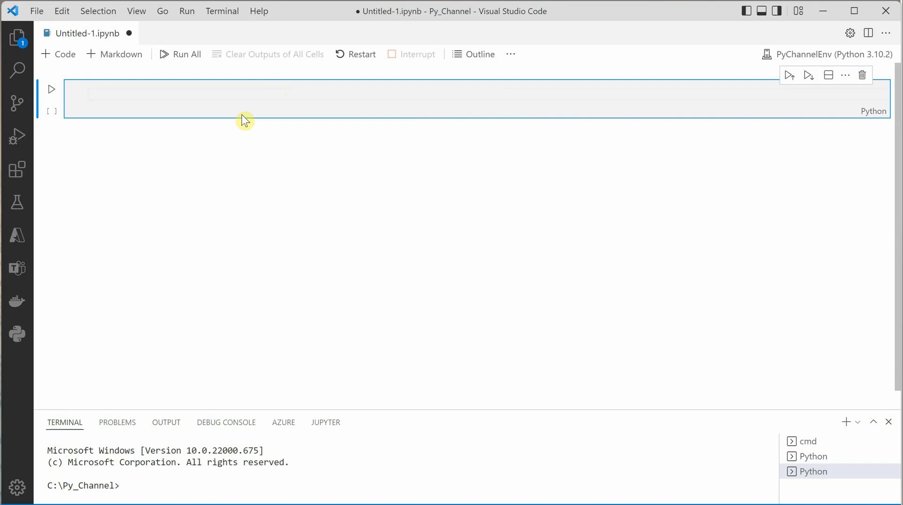
pyautogui.write('pip')
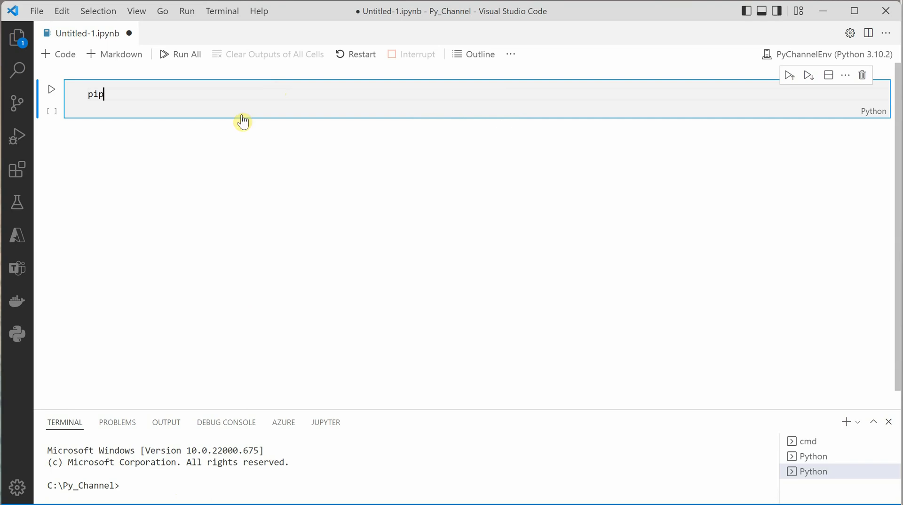
pyautogui.write('install pan')
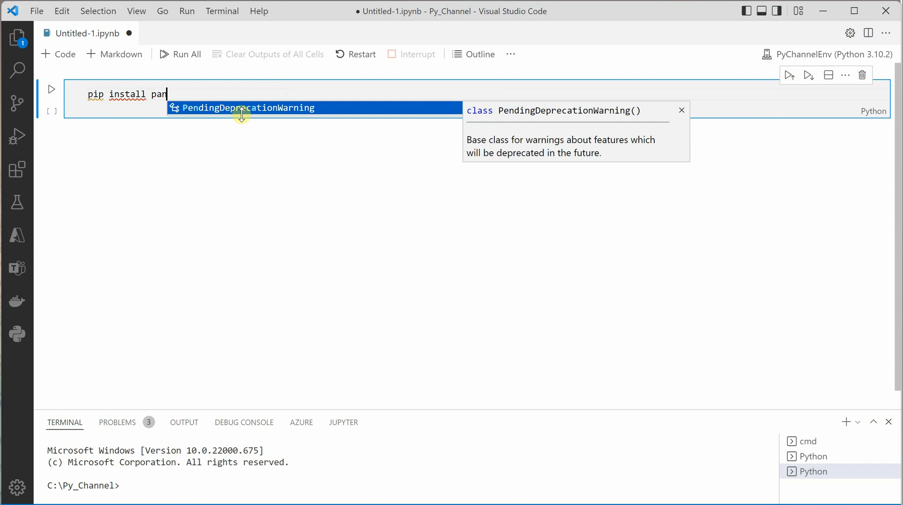
pyautogui.write('das')
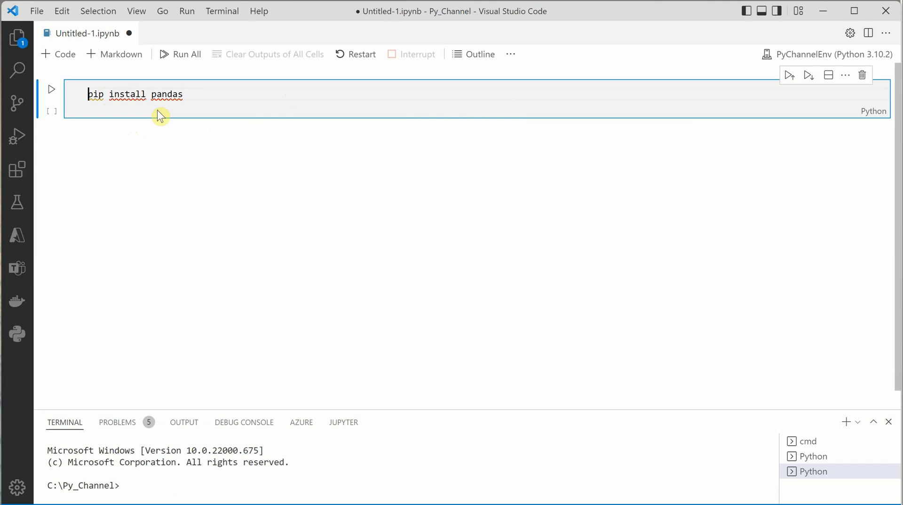
# Prefix the command with % so the cell reads '%pip install pandas'
pyautogui.write('%')
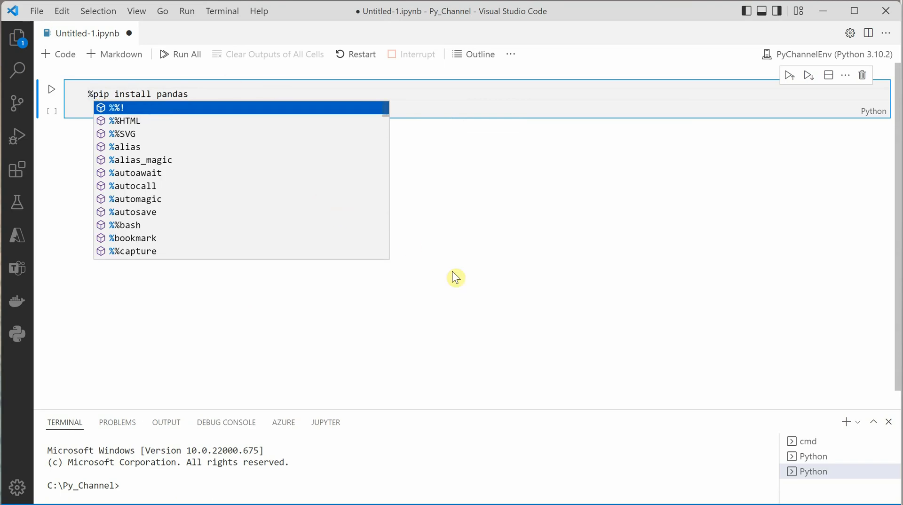
pyautogui.moveTo(501, 293)
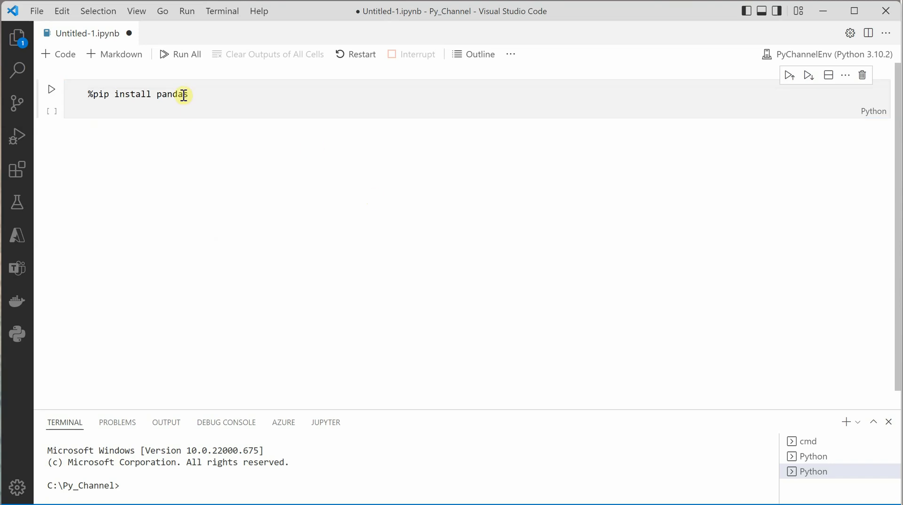
pyautogui.click(65, 94)
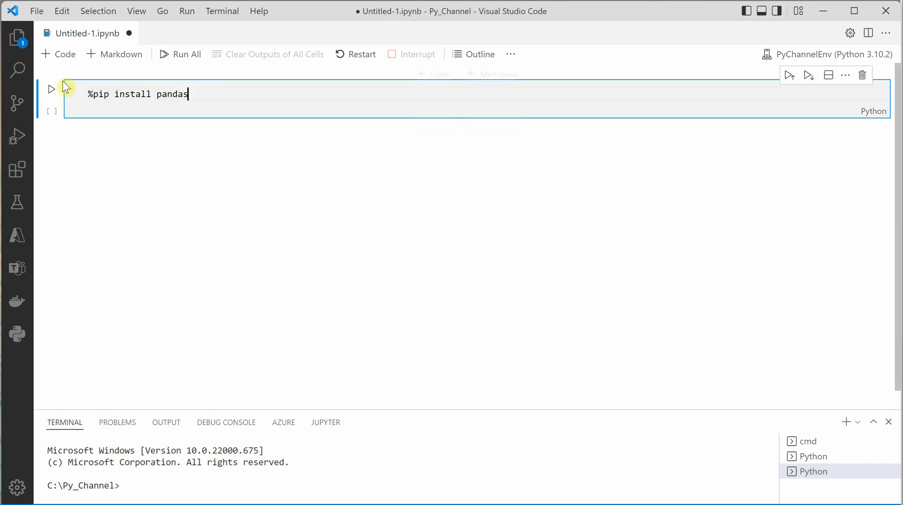
# Run the cell and check the 'Requirement already satisfied' output for pandas 1.4.1
pyautogui.click(52, 89)
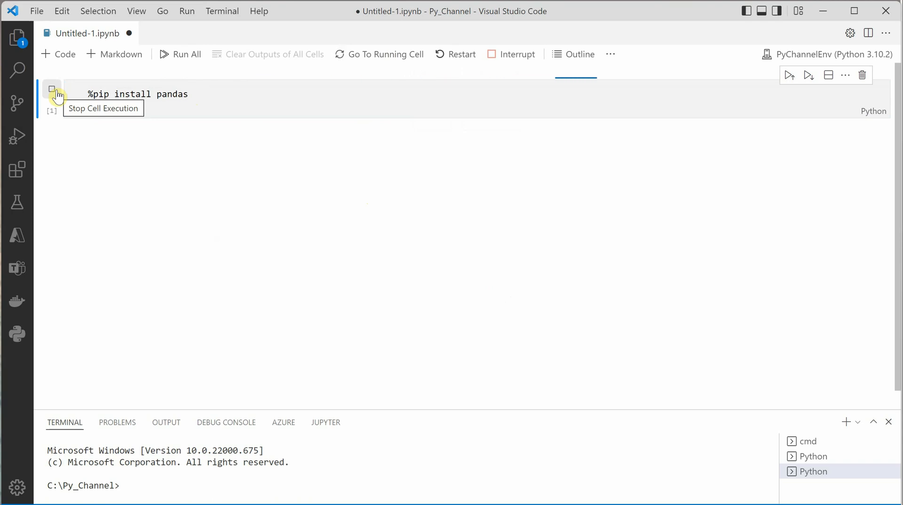
pyautogui.moveTo(107, 190)
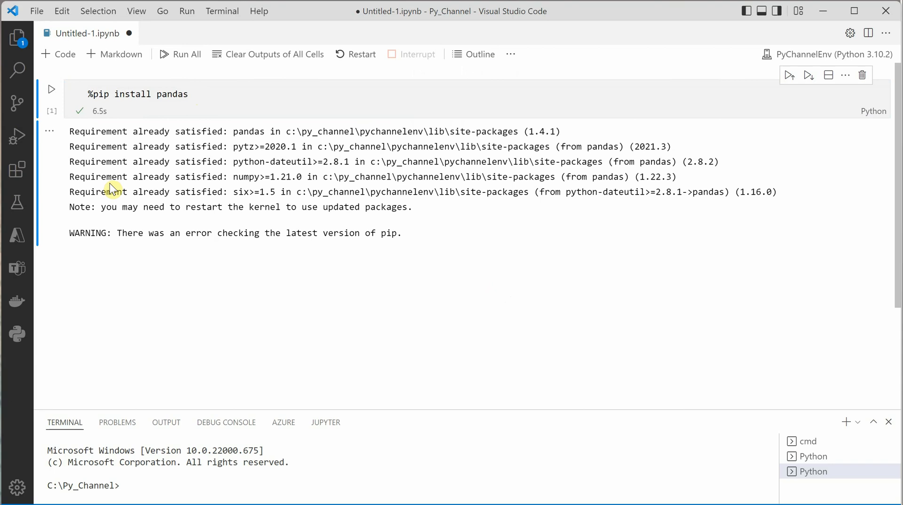
pyautogui.moveTo(113, 146)
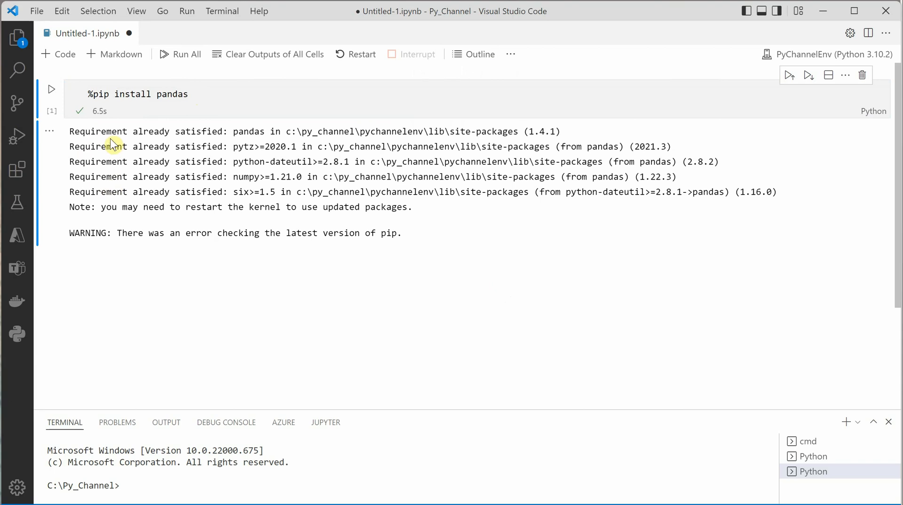
pyautogui.doubleClick(115, 132)
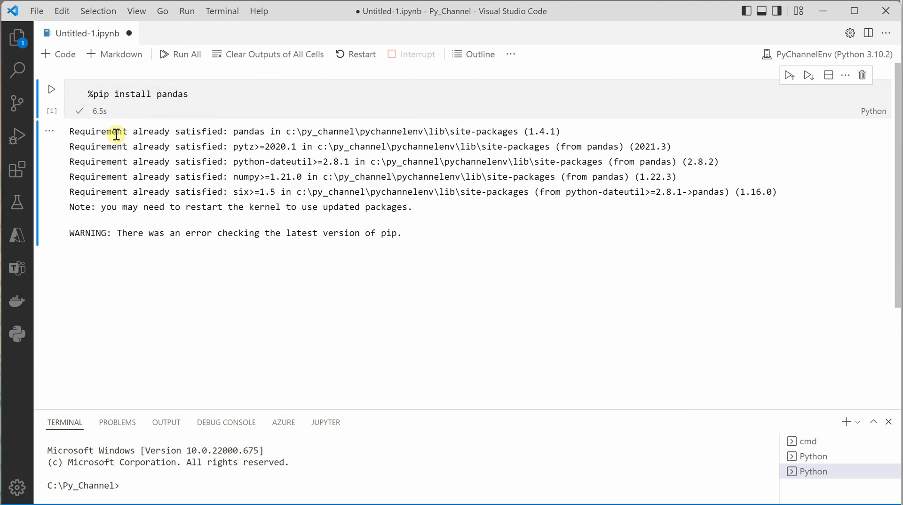
pyautogui.moveTo(206, 233)
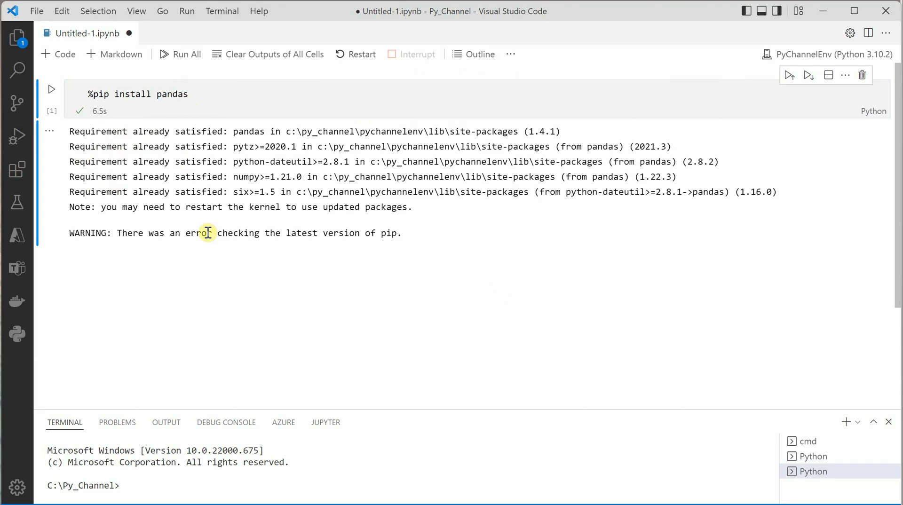
pyautogui.moveTo(265, 268)
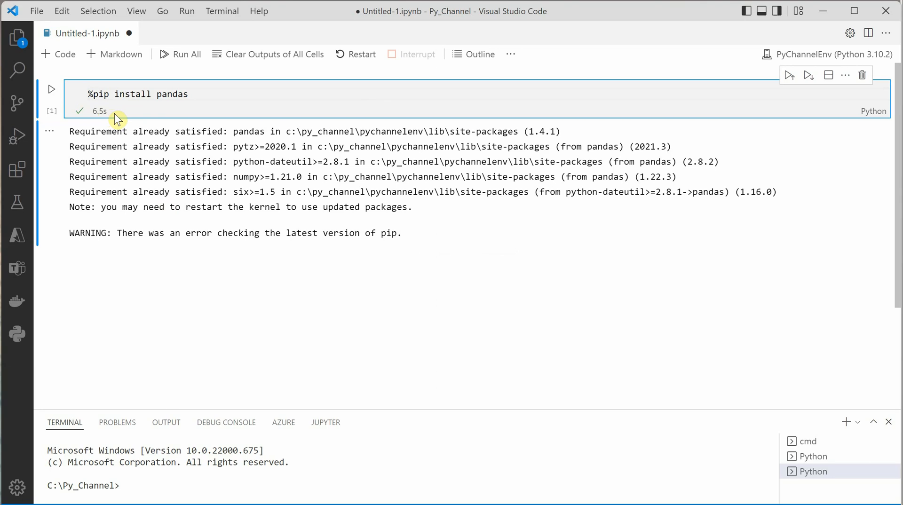
pyautogui.write('%')
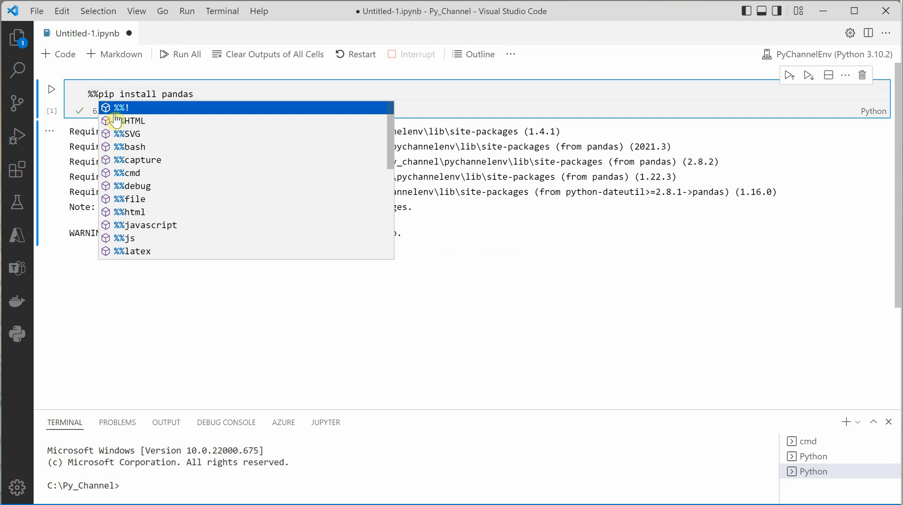